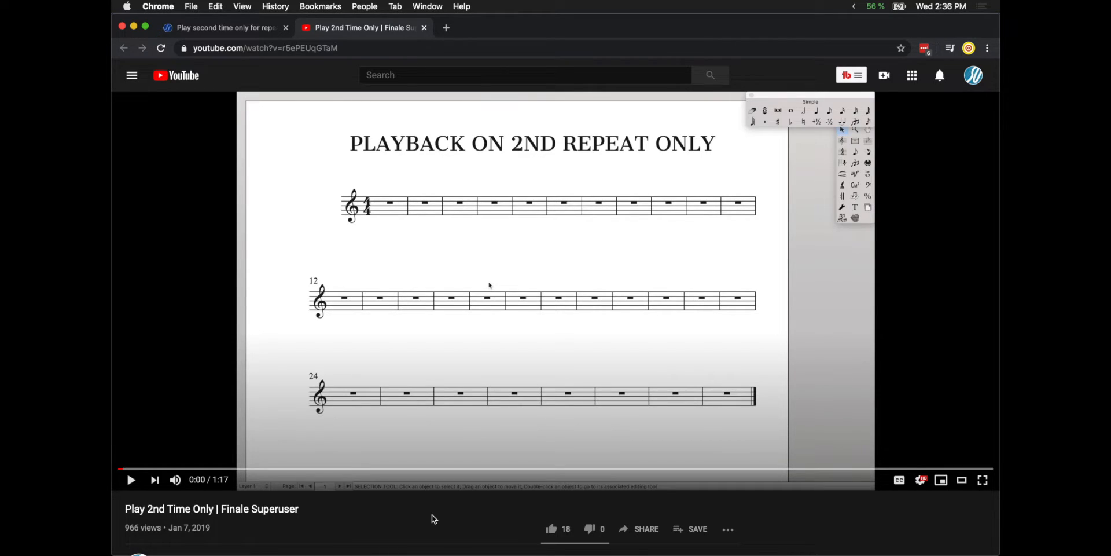
mouse_move(397, 110)
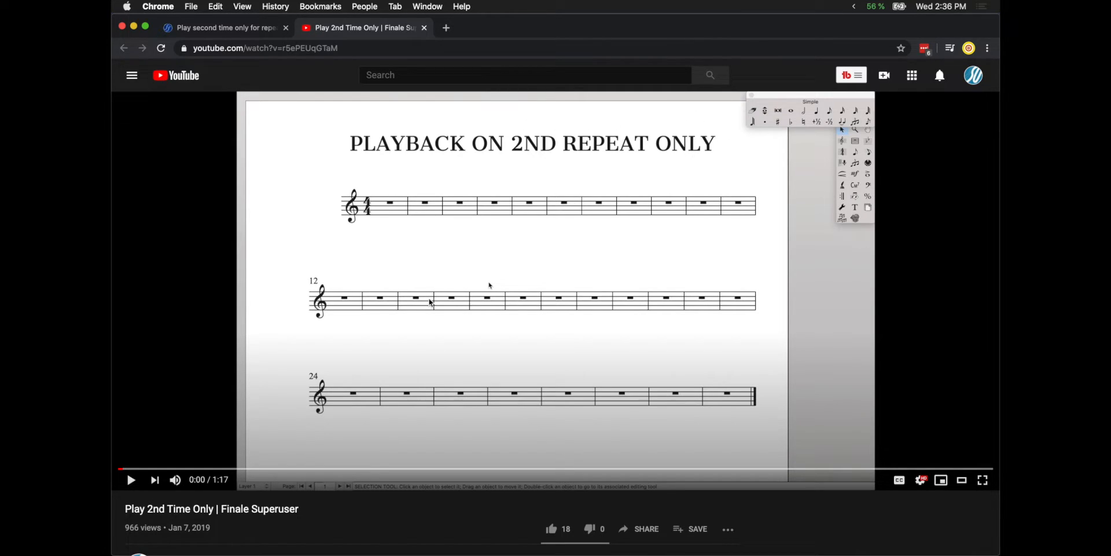
Bring up the Finale Forum thread 'Play second time only for repeats' and scroll through it
scroll(down, 3)
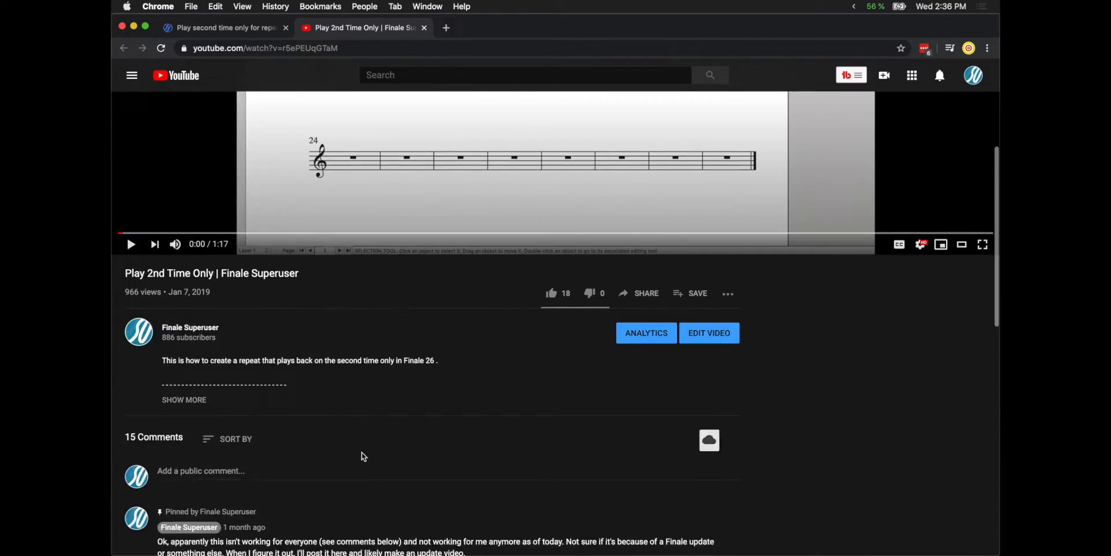
scroll(down, 3)
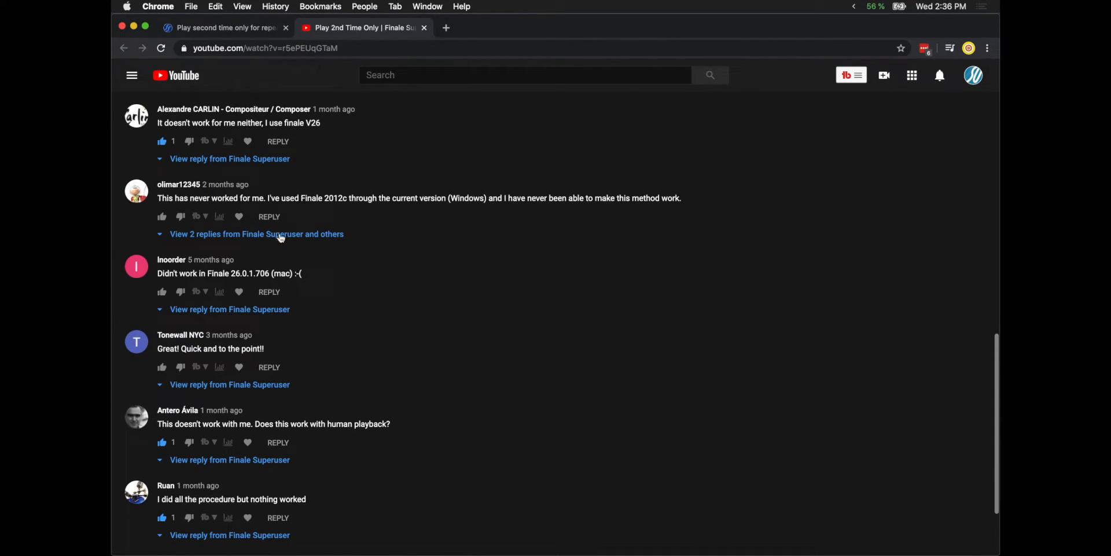
triple_click(418, 198)
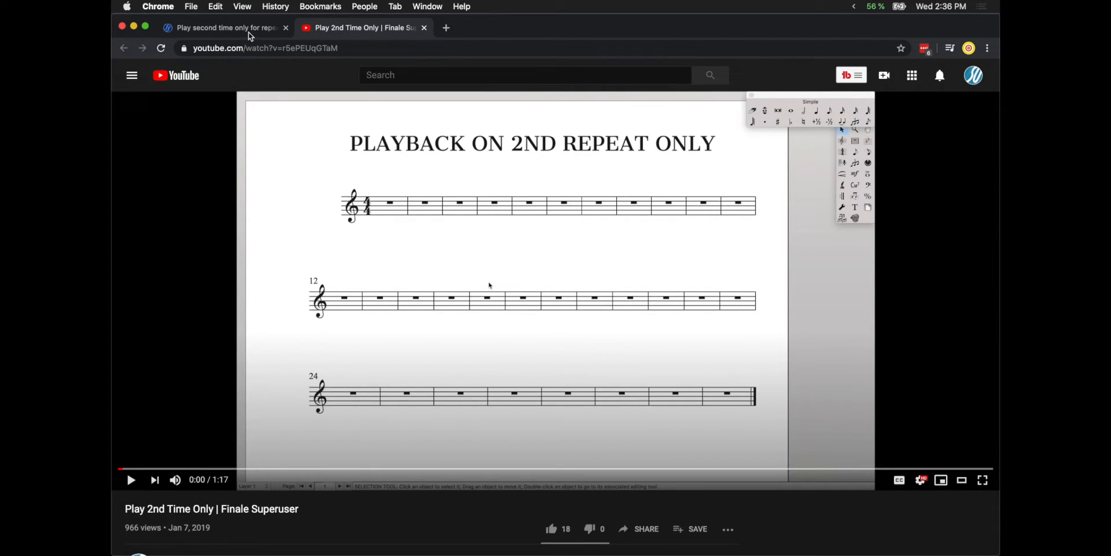
click(223, 28)
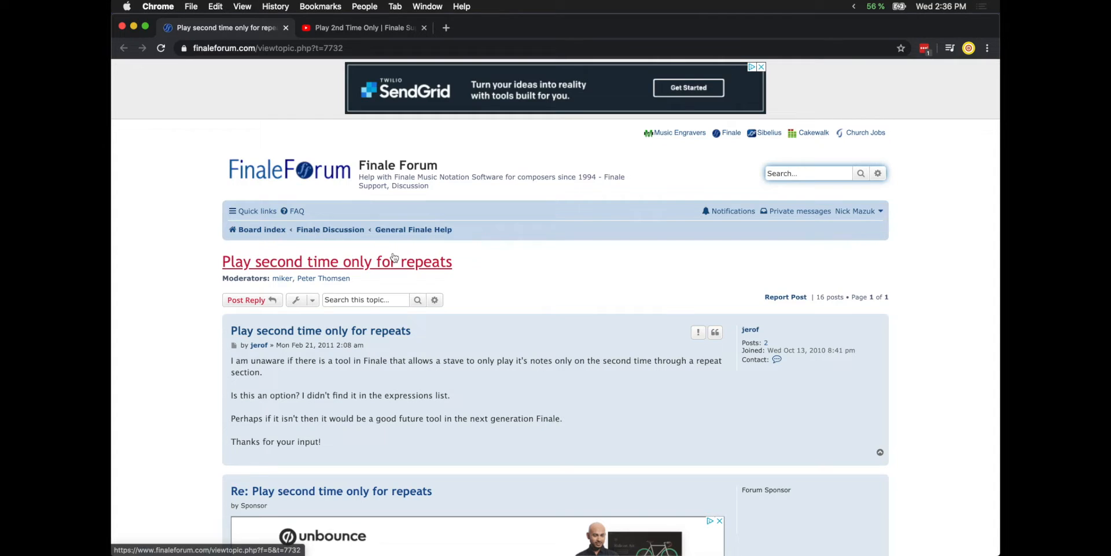
scroll(down, 3)
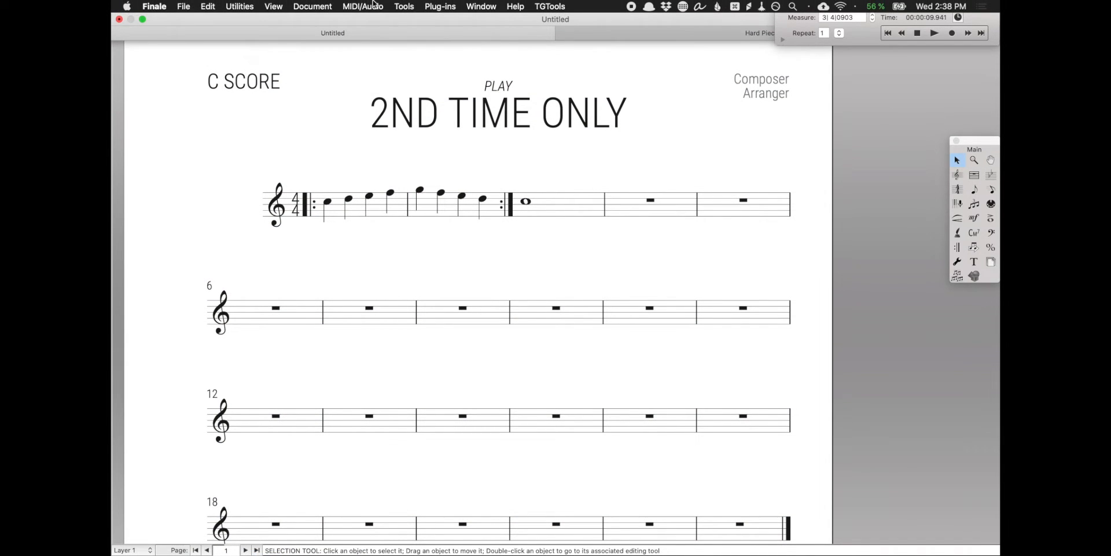
Check the MIDI/Audio playback output before viewing the score's file information
click(363, 6)
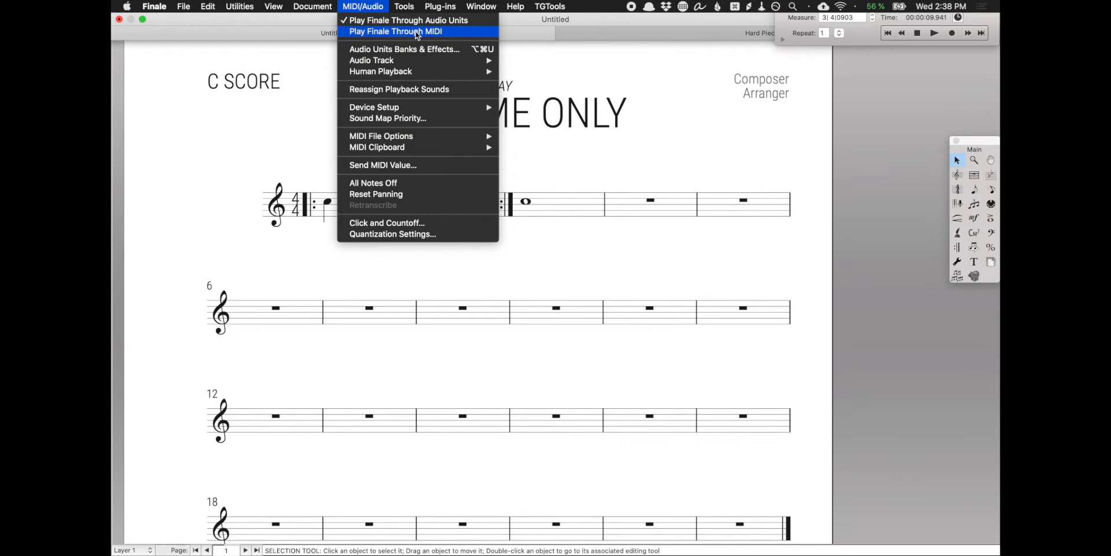
mouse_move(409, 19)
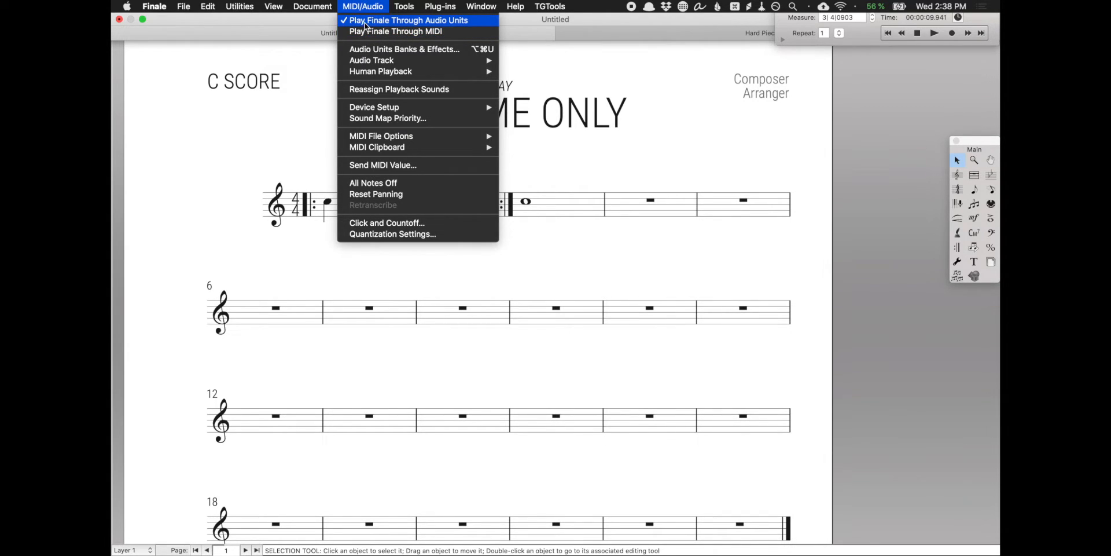
mouse_move(396, 31)
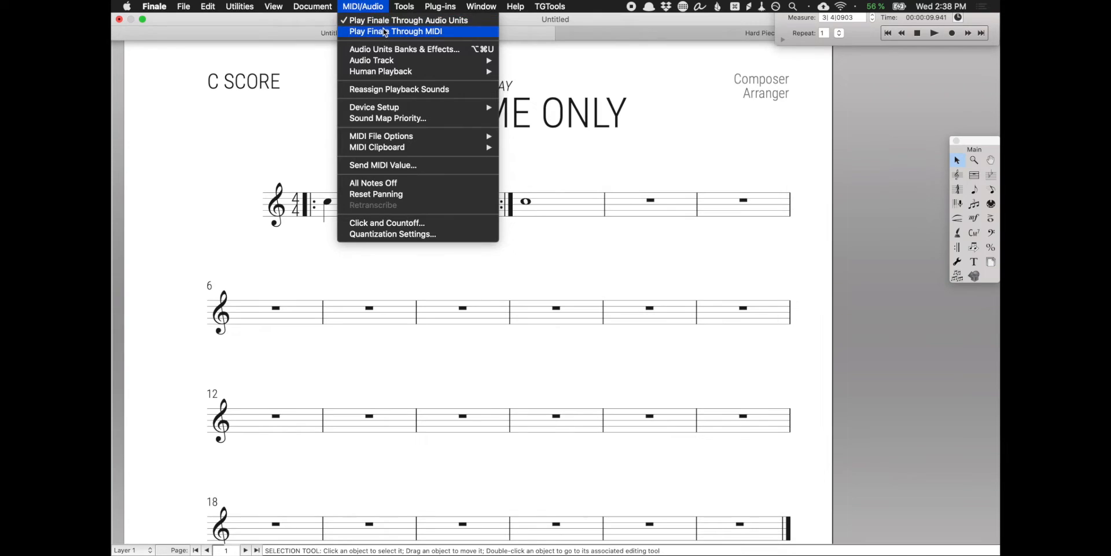
mouse_move(407, 20)
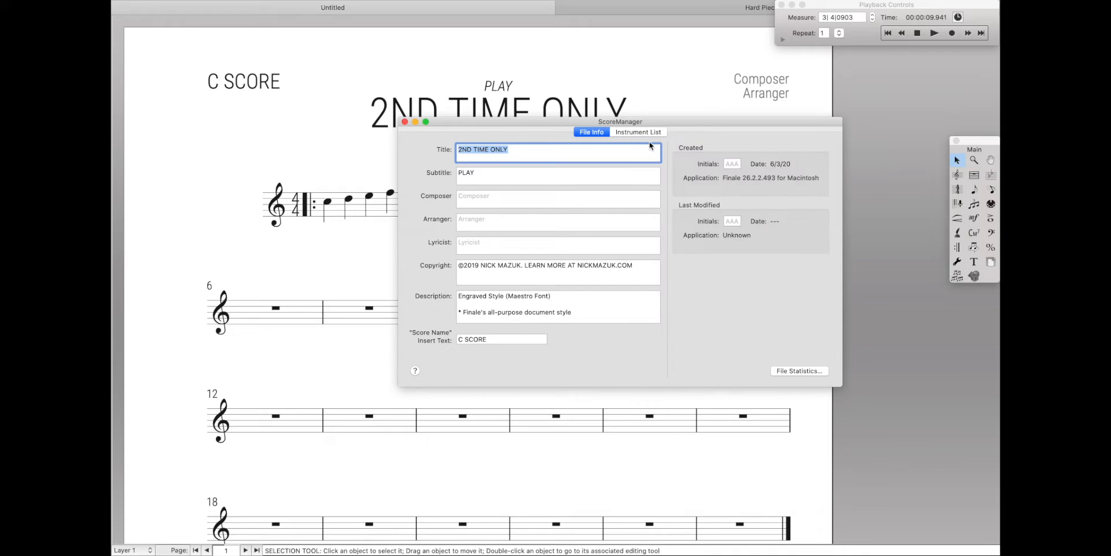
Close the Score Manager file information
click(637, 132)
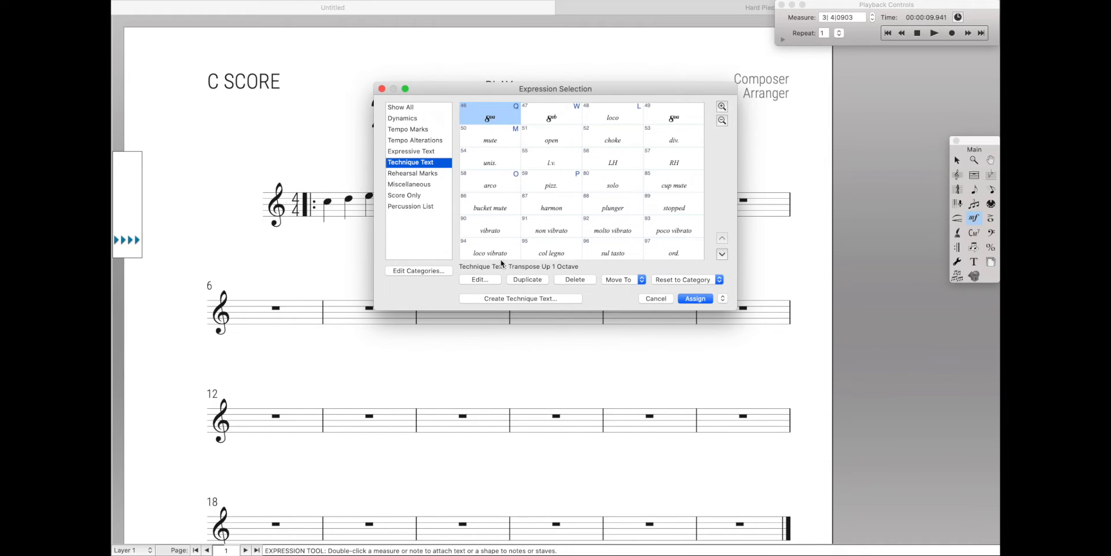
Create a new technique text expression 'mute 1st time' marked Hidden from the printed score
click(520, 297)
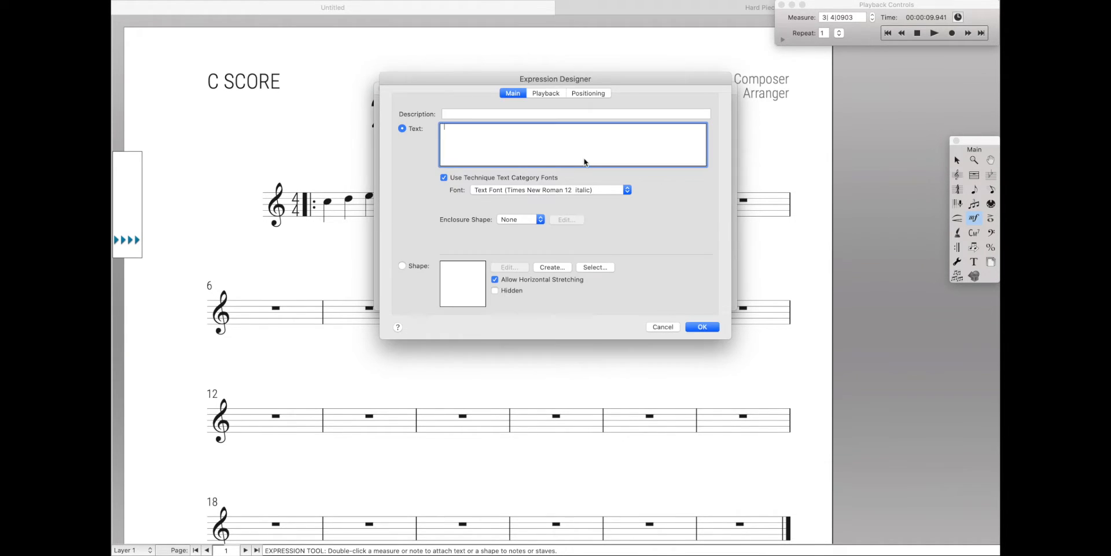
text(mute 1st time)
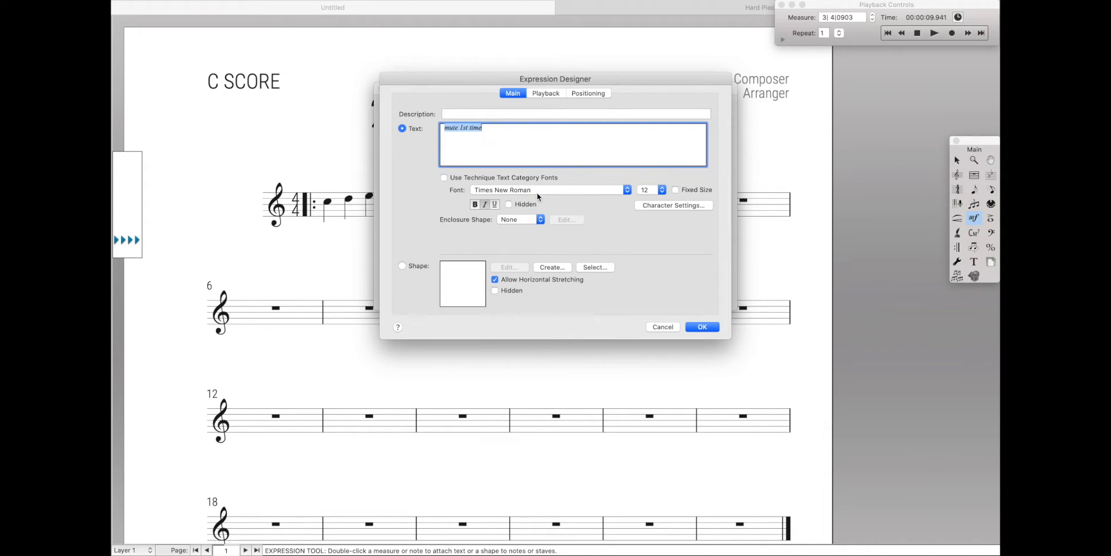
click(509, 204)
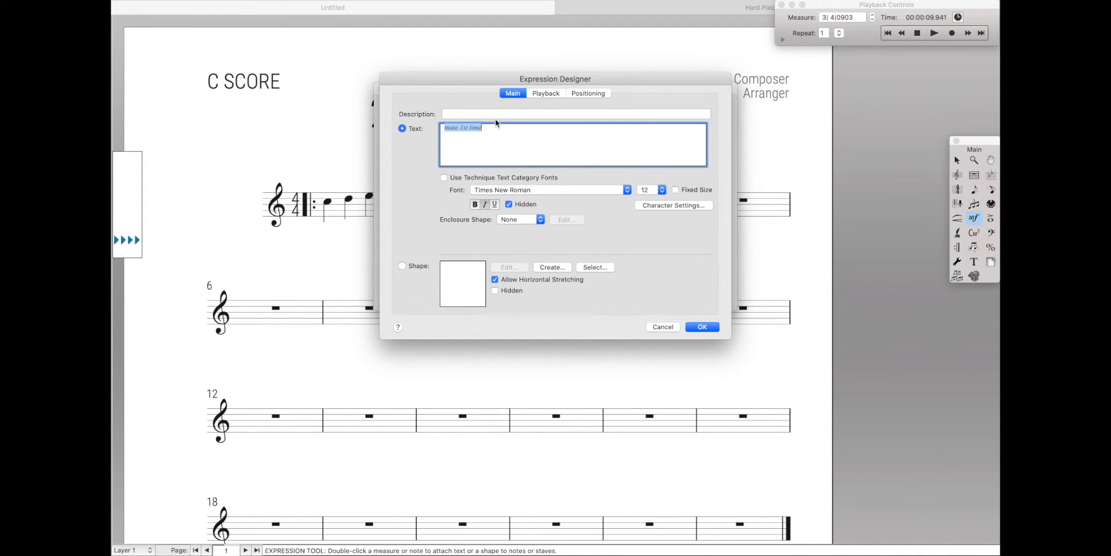
click(545, 92)
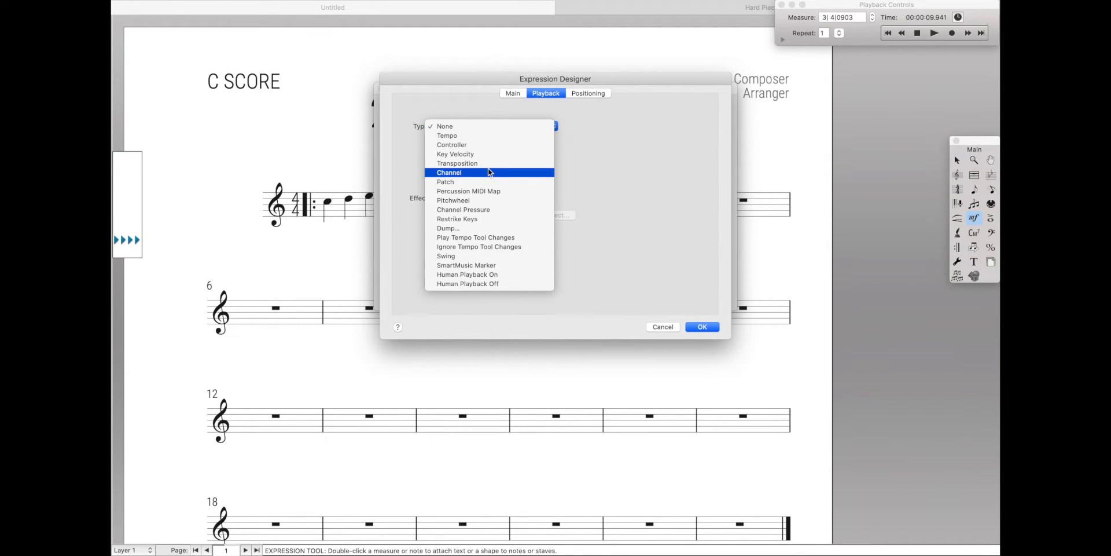
Set the expression's playback Type to Channel, value 125, Play Only on Pass 1, and confirm
click(449, 172)
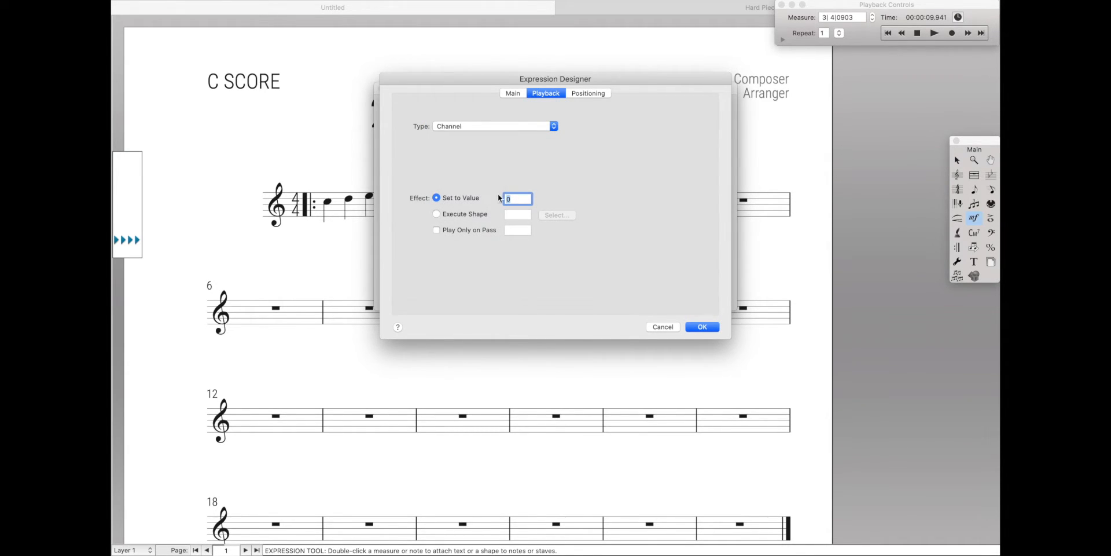
text(125)
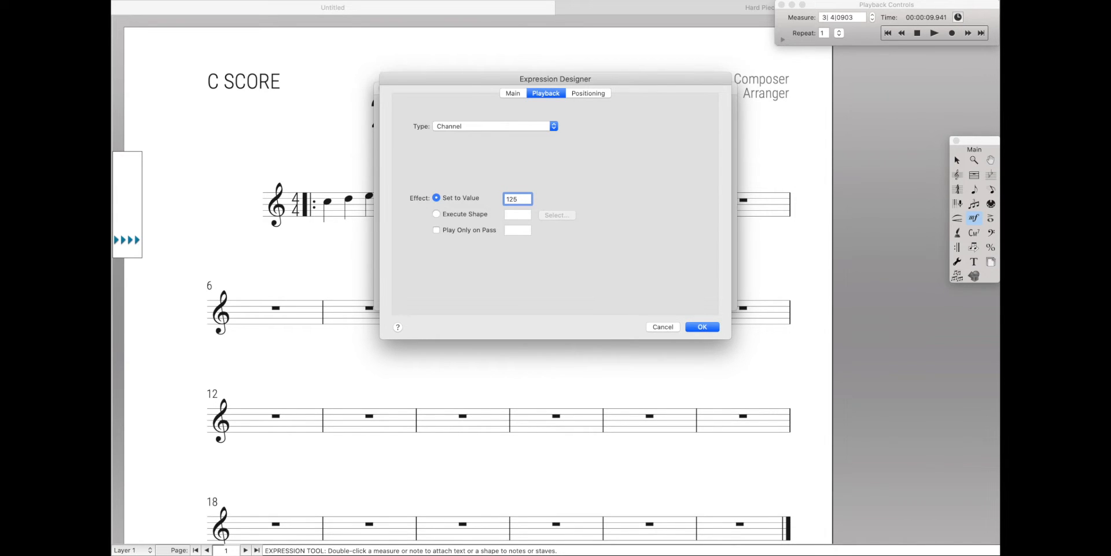
click(517, 198)
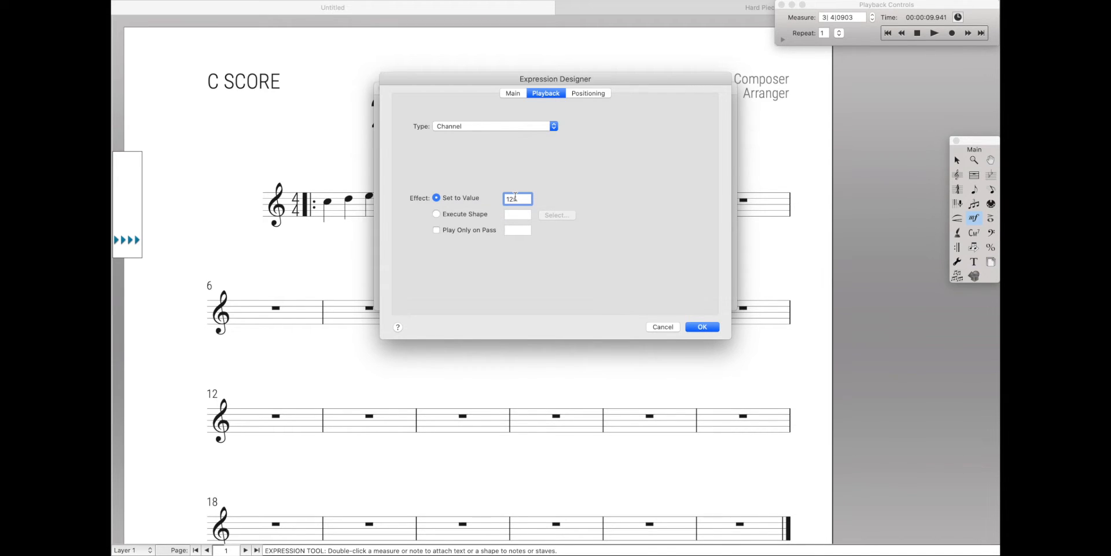
click(436, 229)
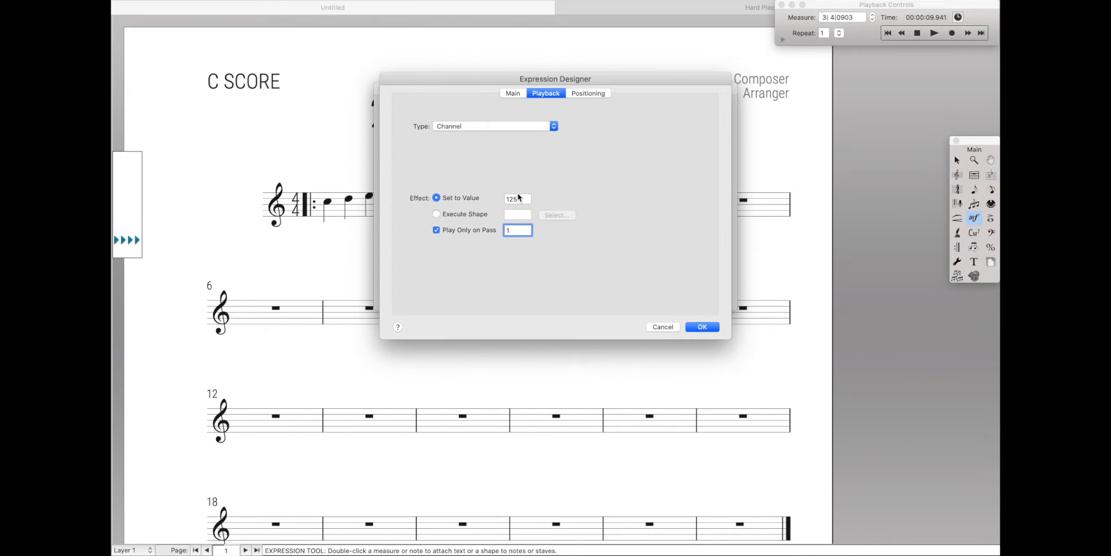
click(517, 198)
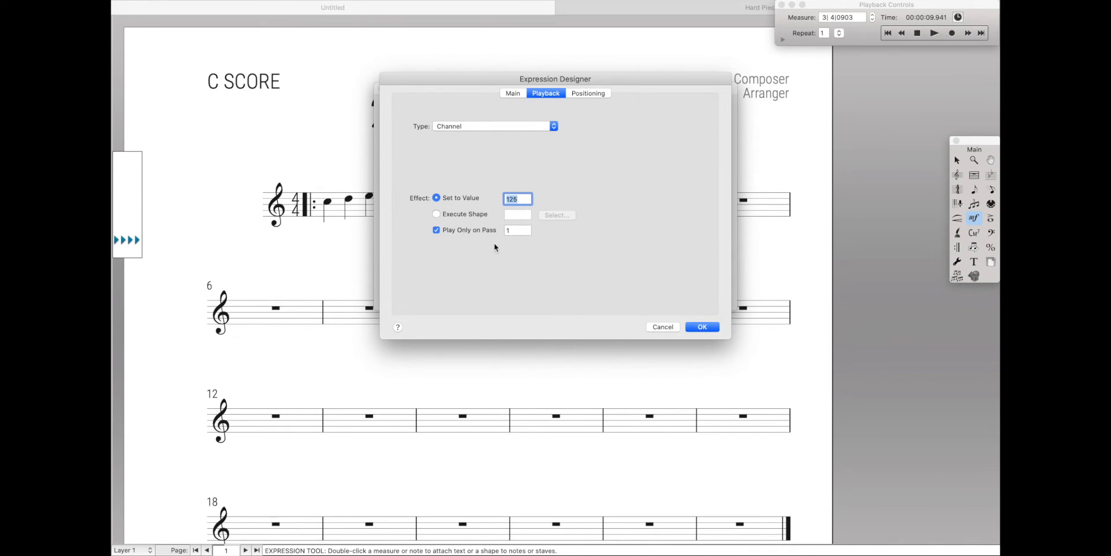
click(702, 326)
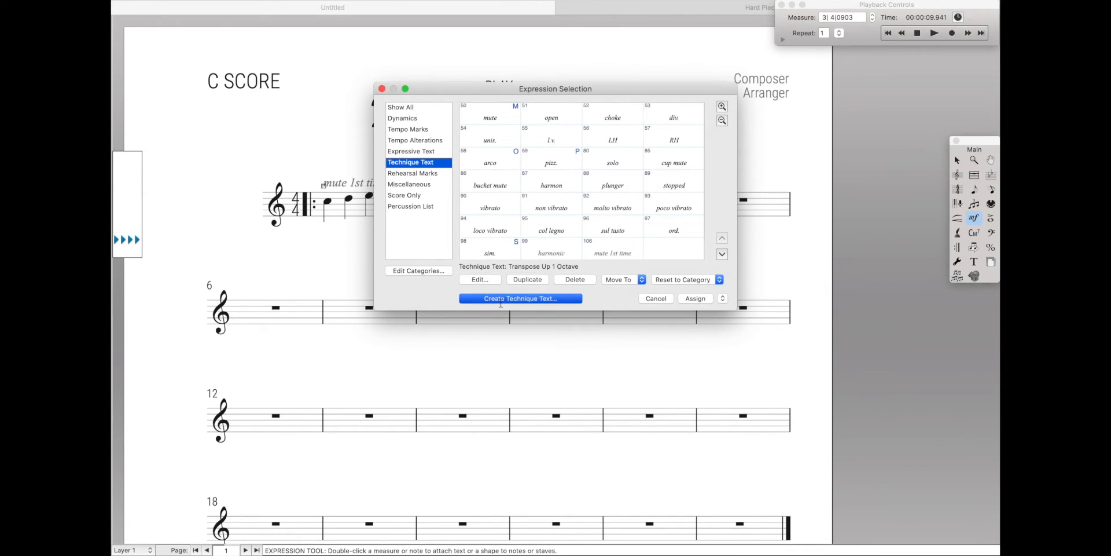
Create a '2nd time only' expression with playback Type Channel, value 1, Play Only on Pass 2, and confirm
click(519, 298)
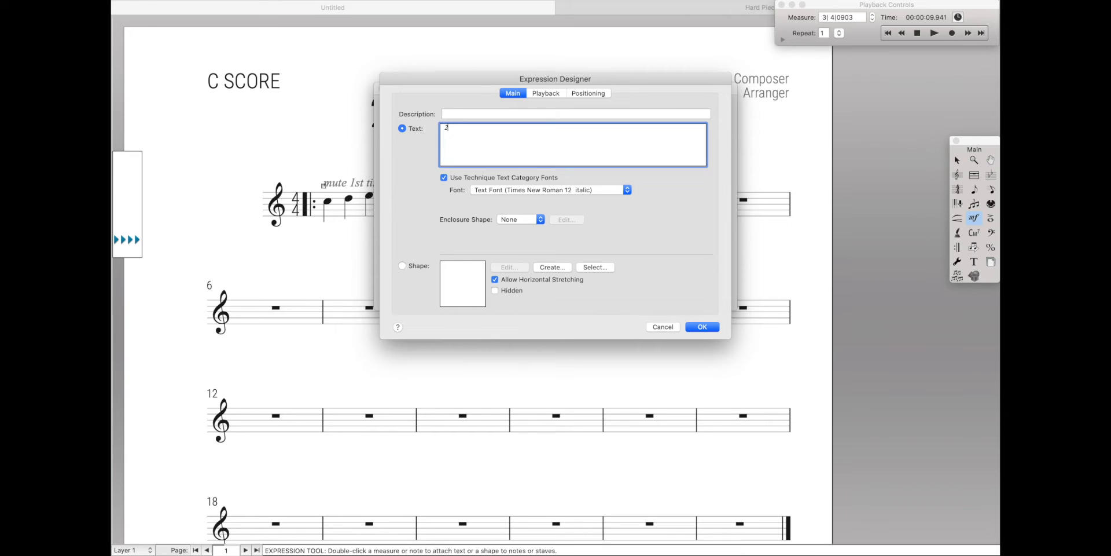
text(nd time on)
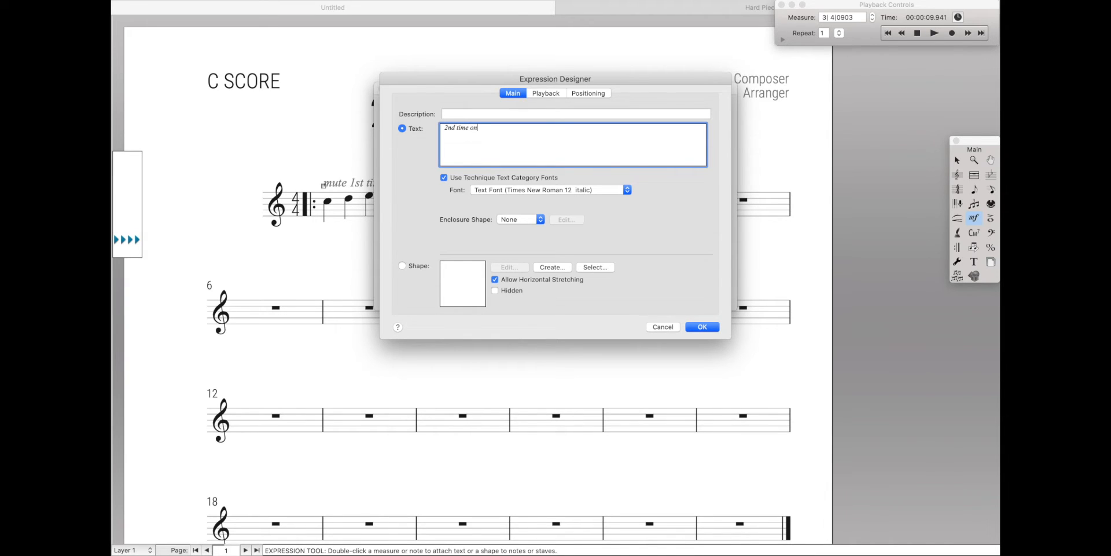
text(ly)
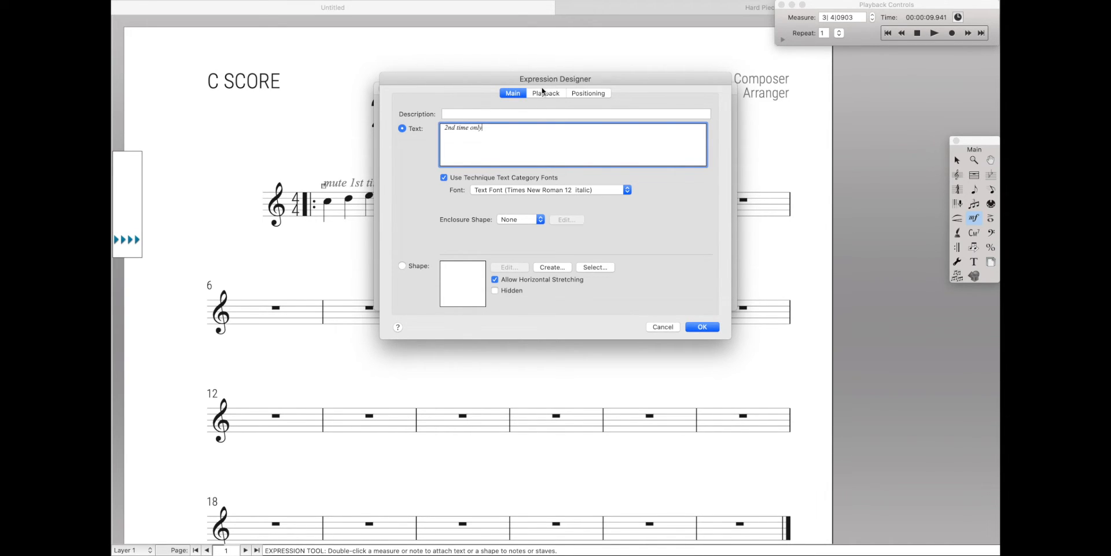
click(546, 93)
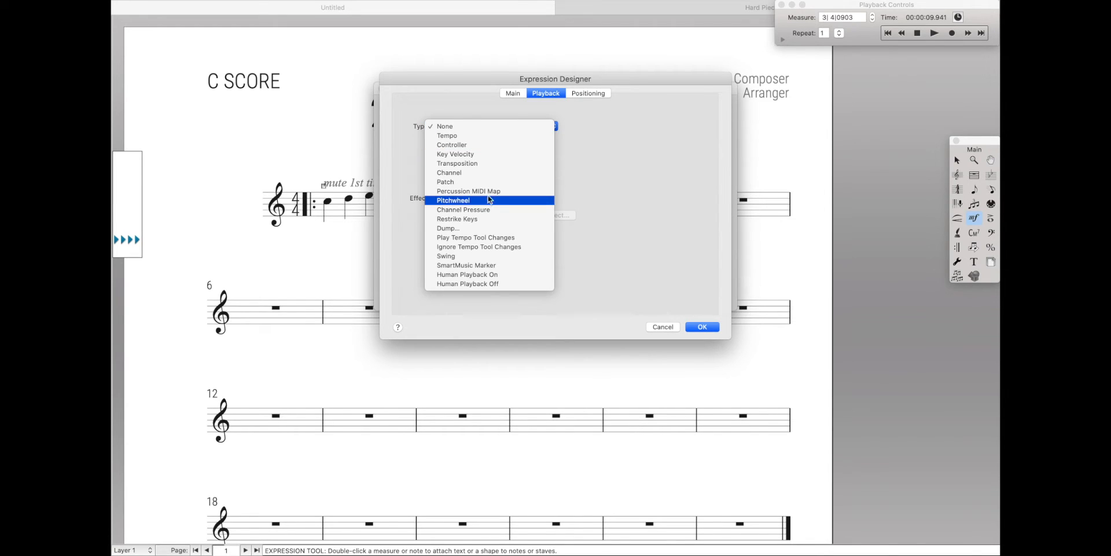
click(449, 173)
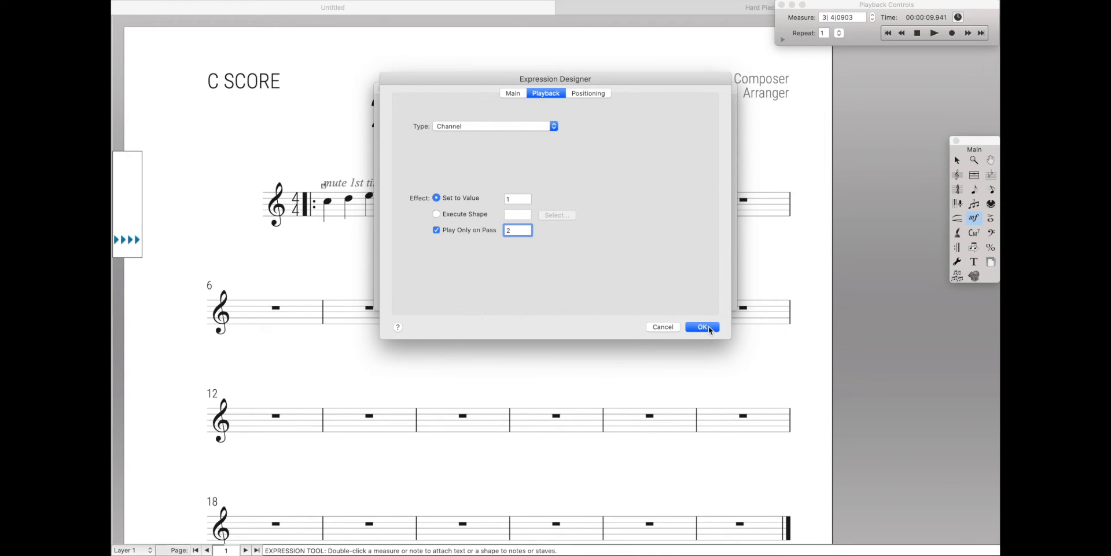
click(703, 326)
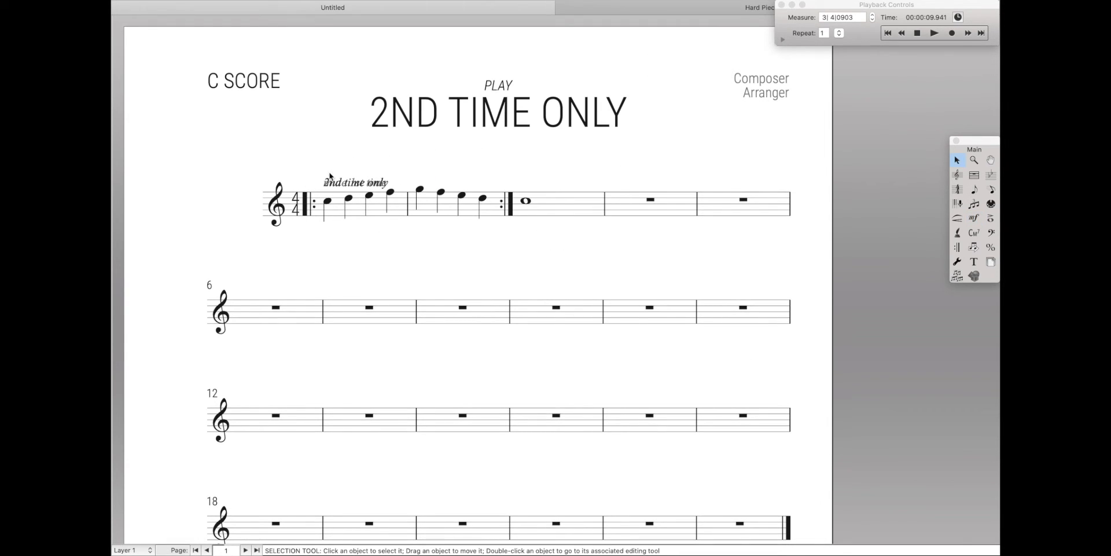
mouse_move(395, 191)
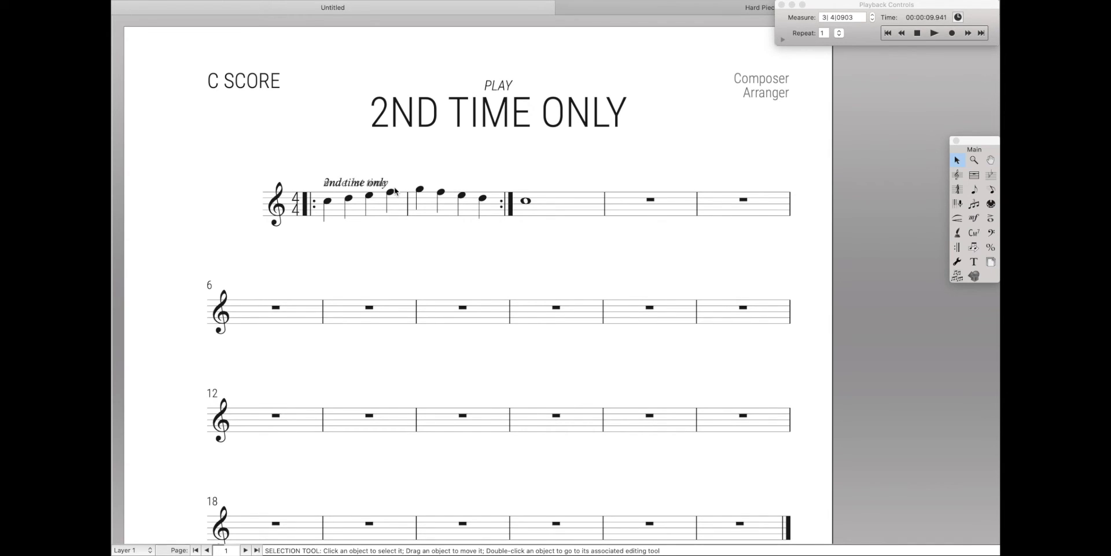
mouse_move(418, 186)
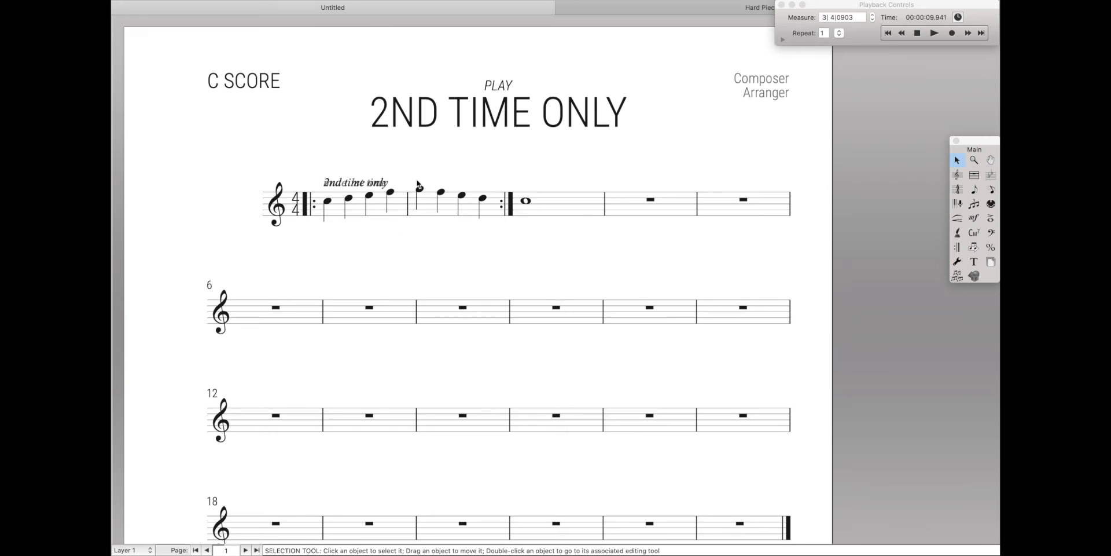
mouse_move(354, 228)
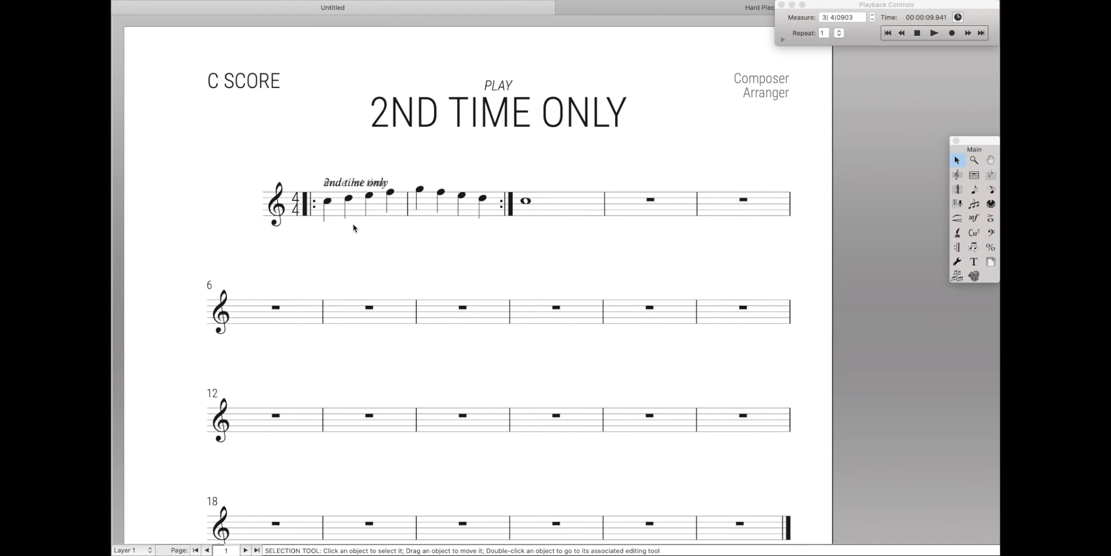